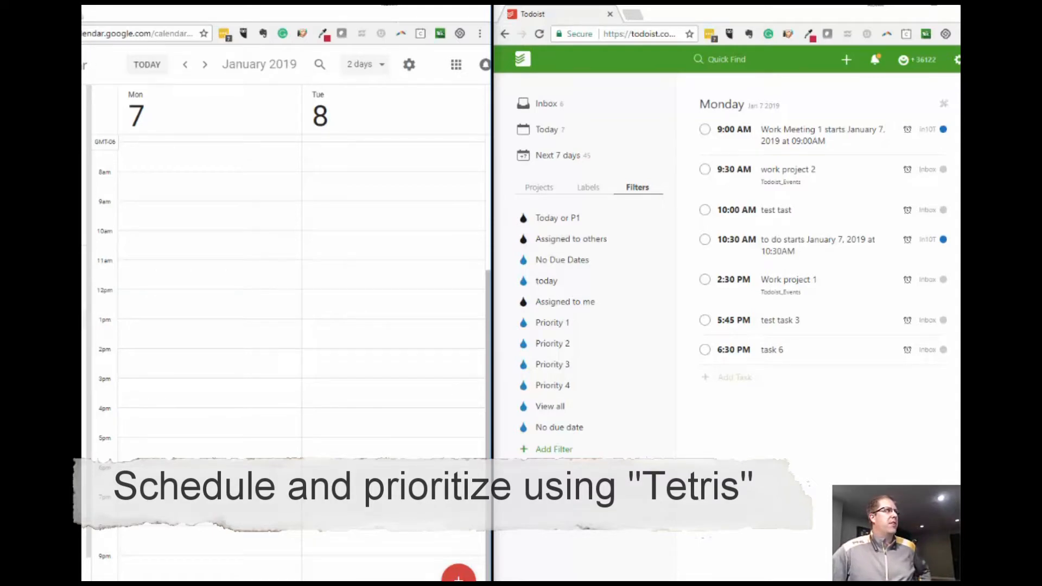
mouse_move(788, 510)
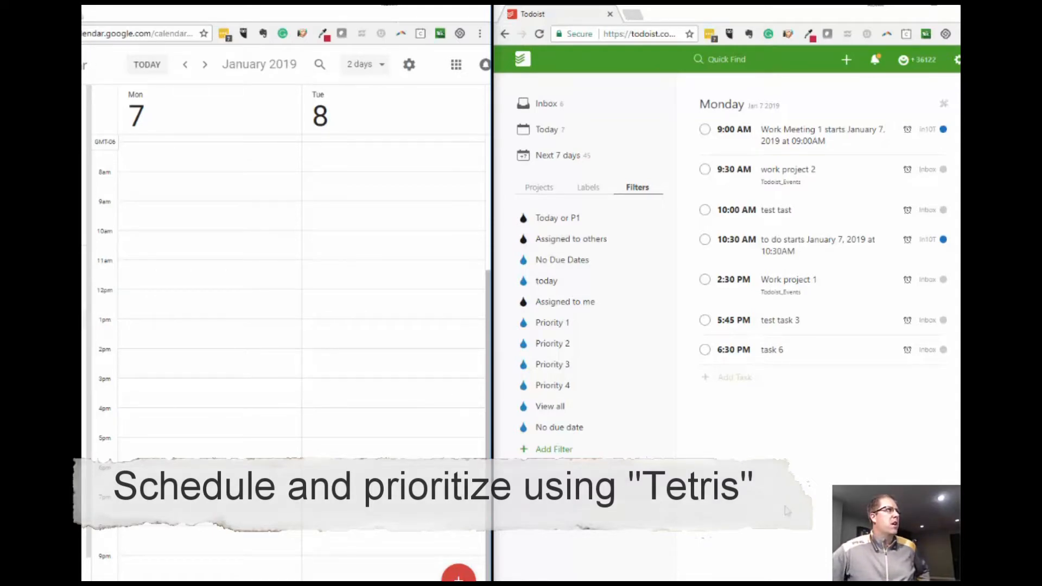
mouse_move(226, 283)
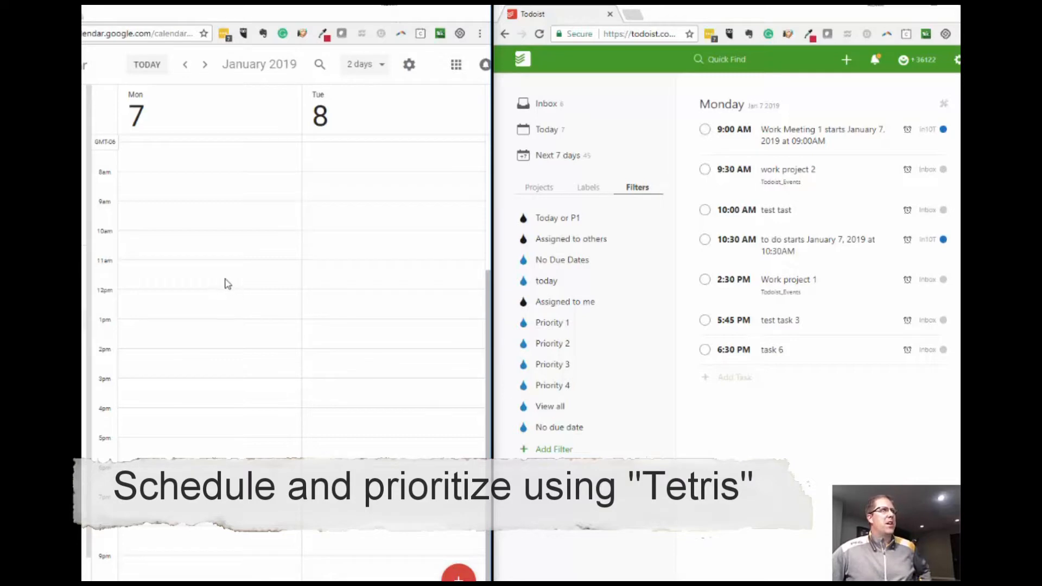
mouse_move(199, 101)
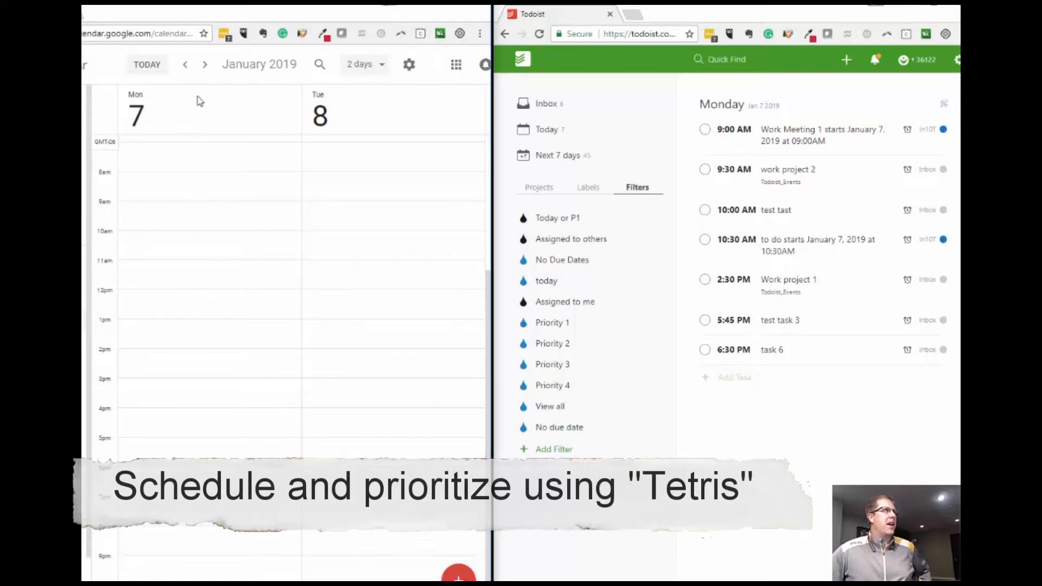
mouse_move(231, 106)
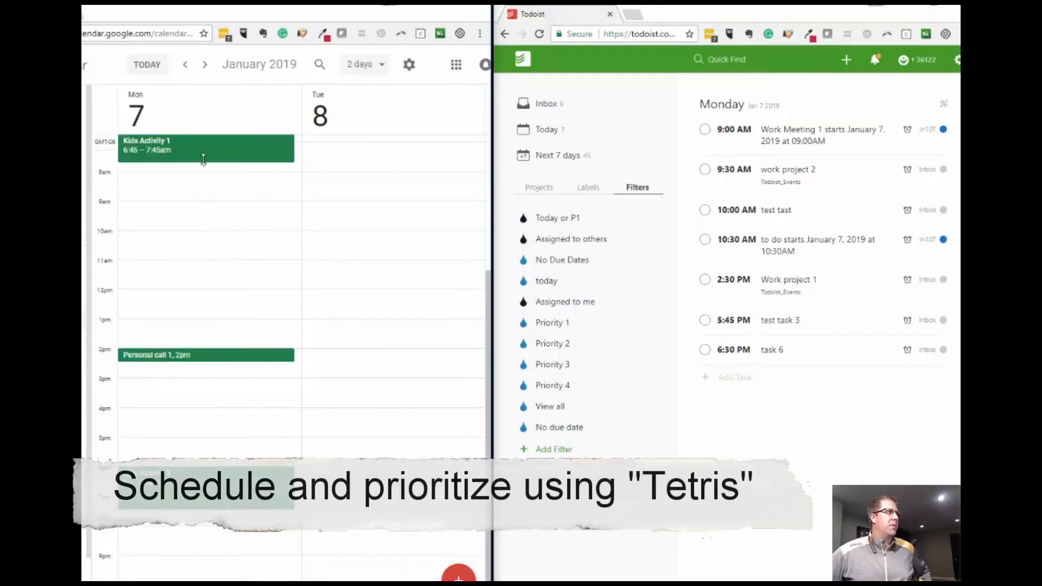
mouse_move(260, 210)
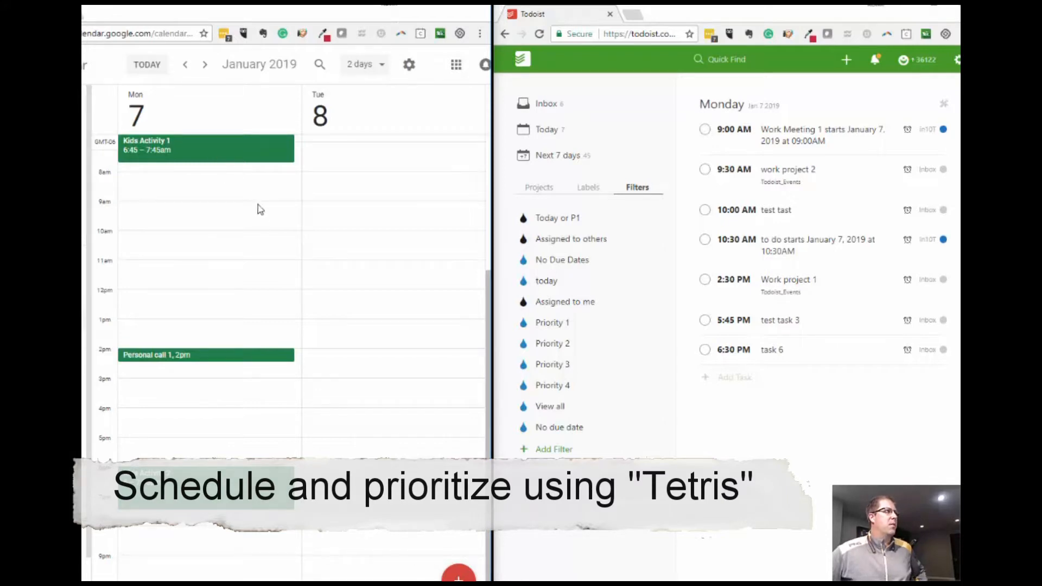
mouse_move(178, 169)
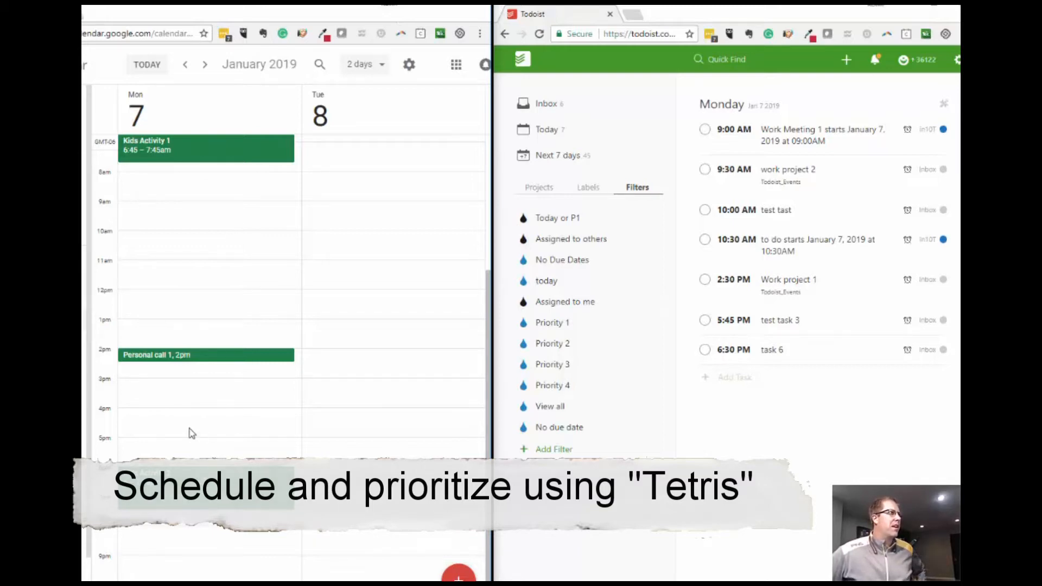
mouse_move(133, 355)
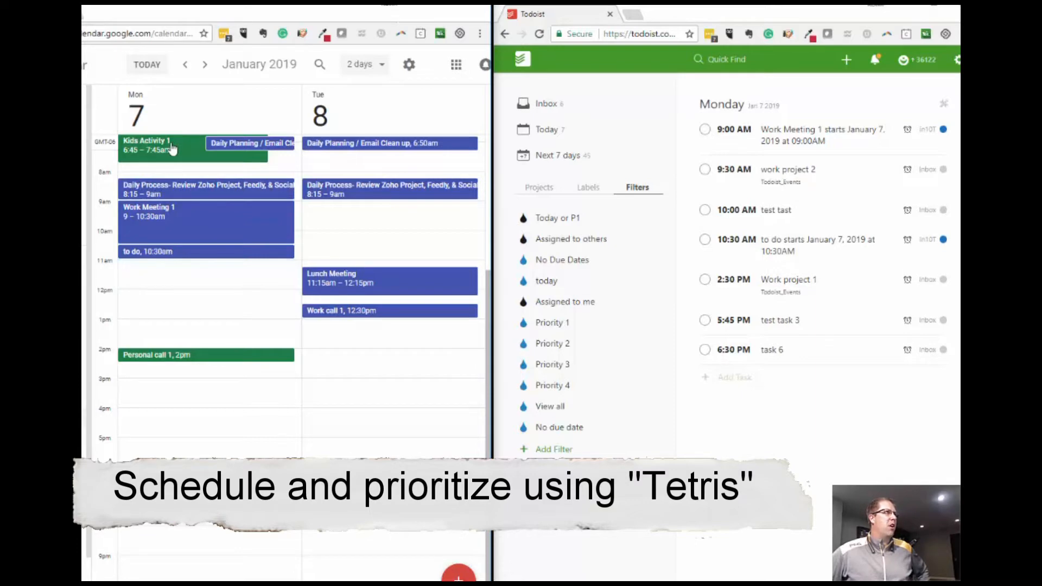
mouse_move(176, 163)
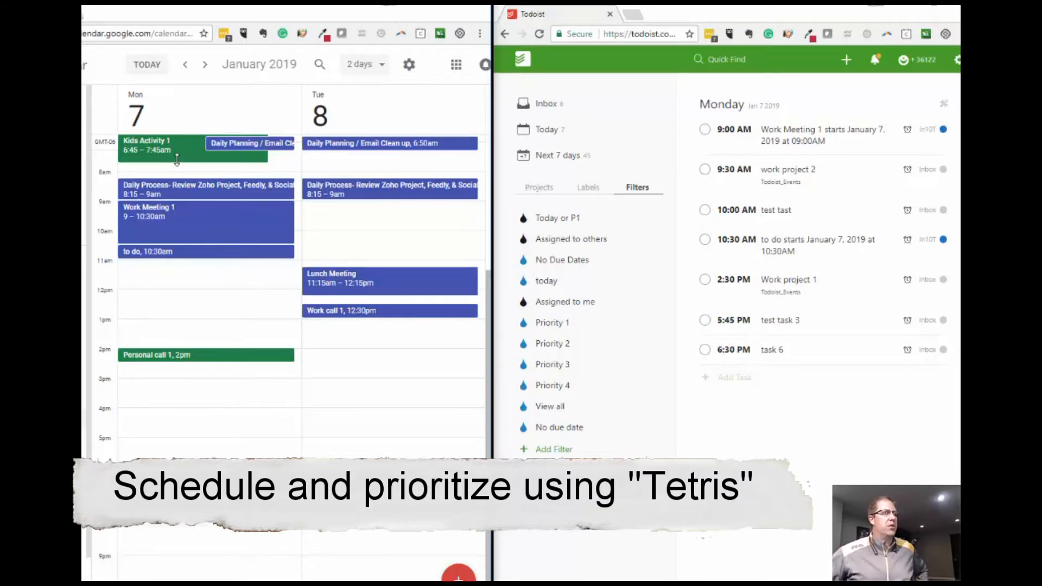
mouse_move(255, 219)
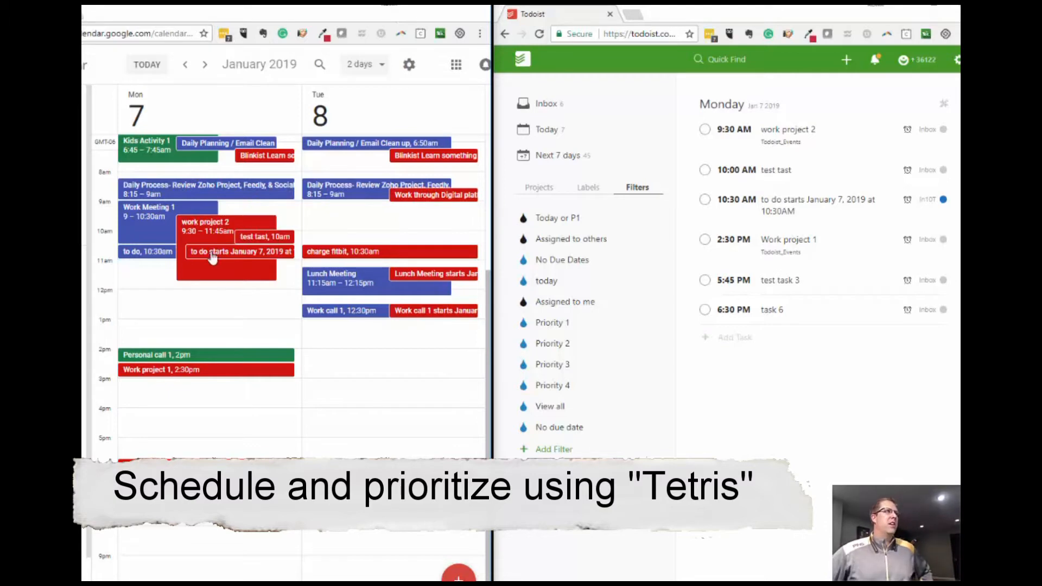
mouse_move(204, 272)
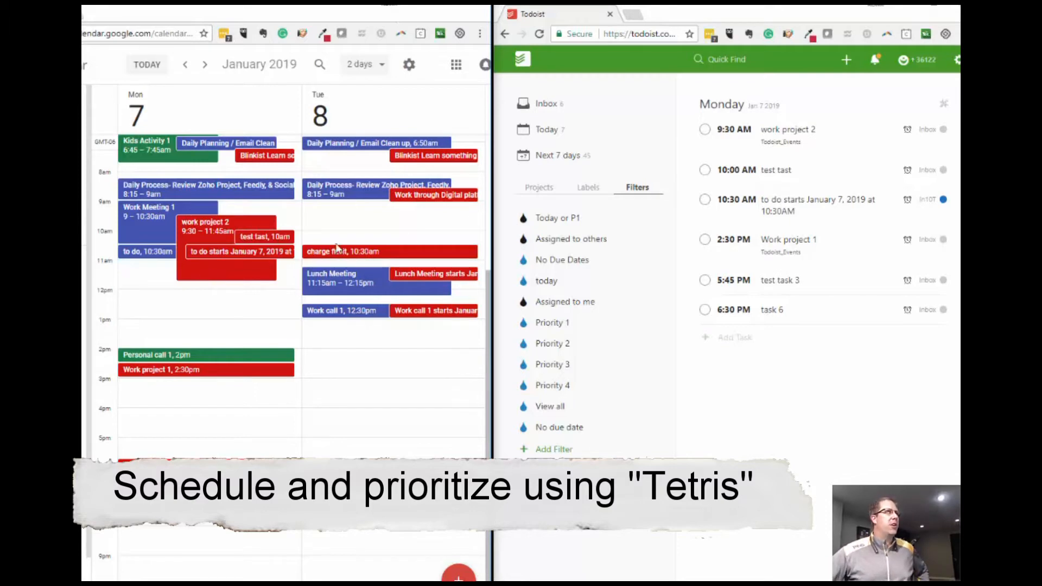
mouse_move(392, 201)
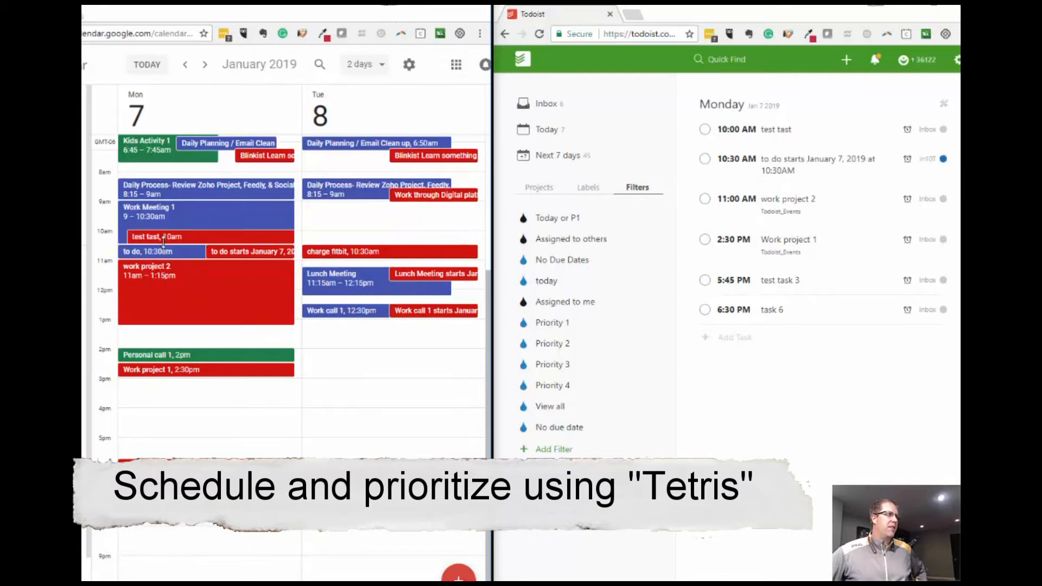
Move test tast to Monday 3:30pm and Work project 1 to Tuesday 1:45pm.
drag(156, 237, 150, 398)
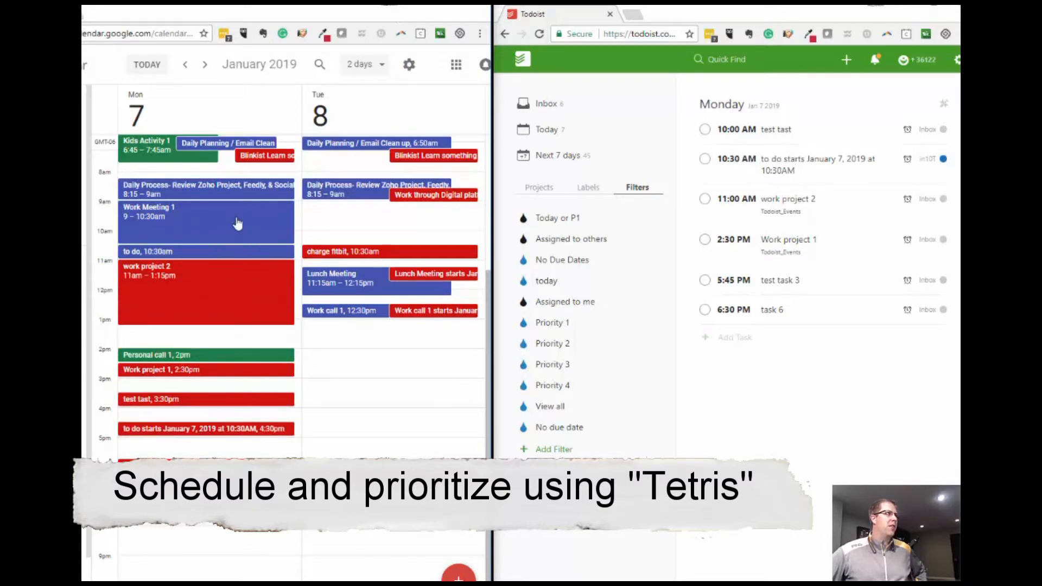
mouse_move(202, 220)
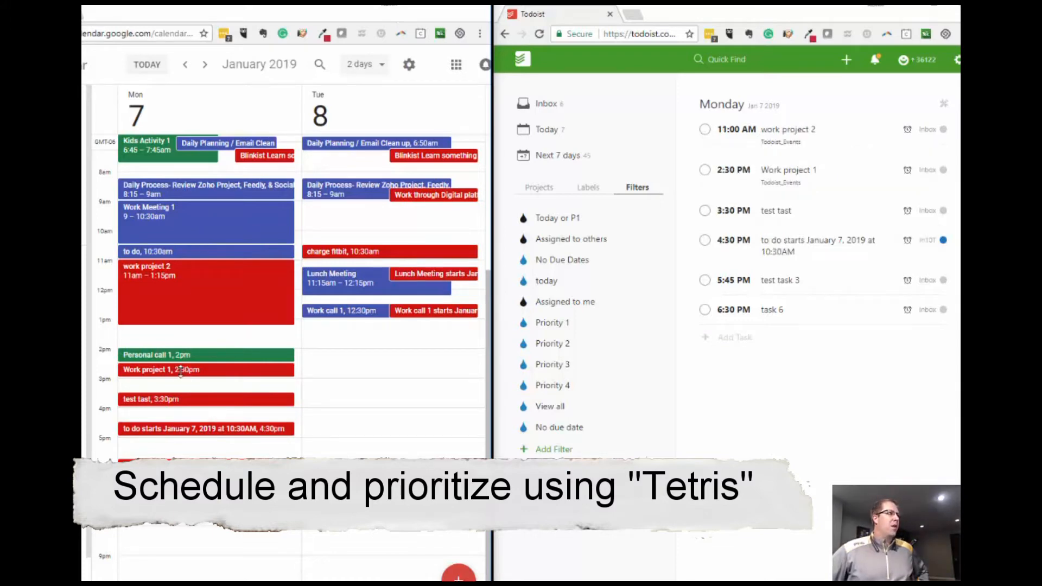
drag(206, 370, 394, 347)
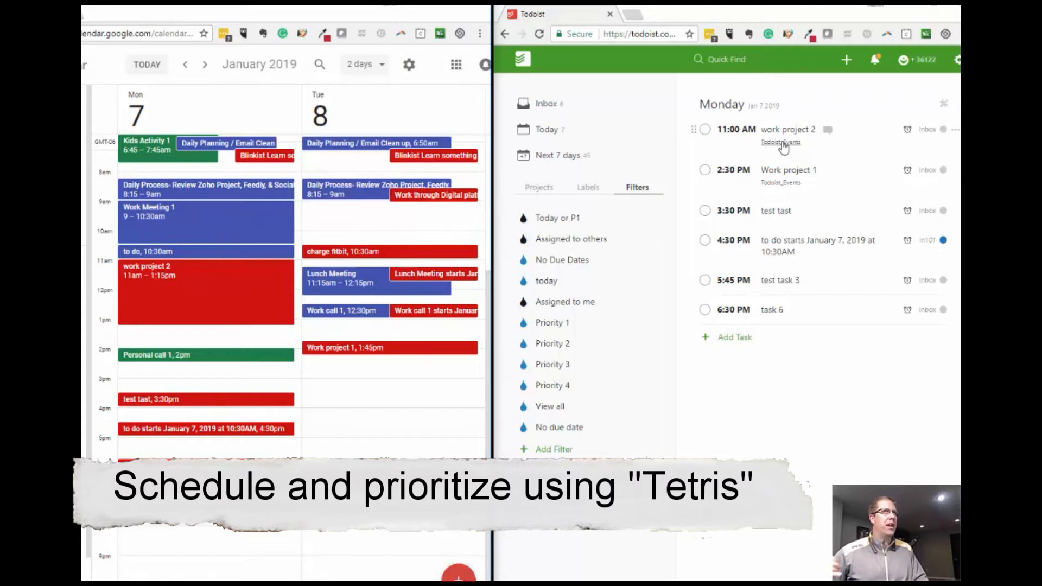
Add a Todoist task named 'test test test' for Monday.
click(734, 337)
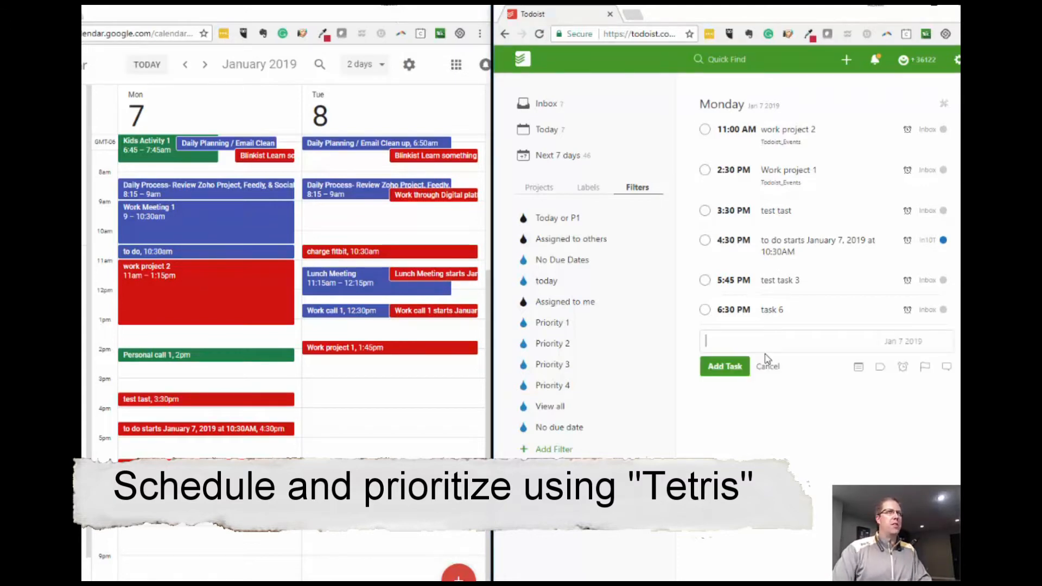
text(test test test)
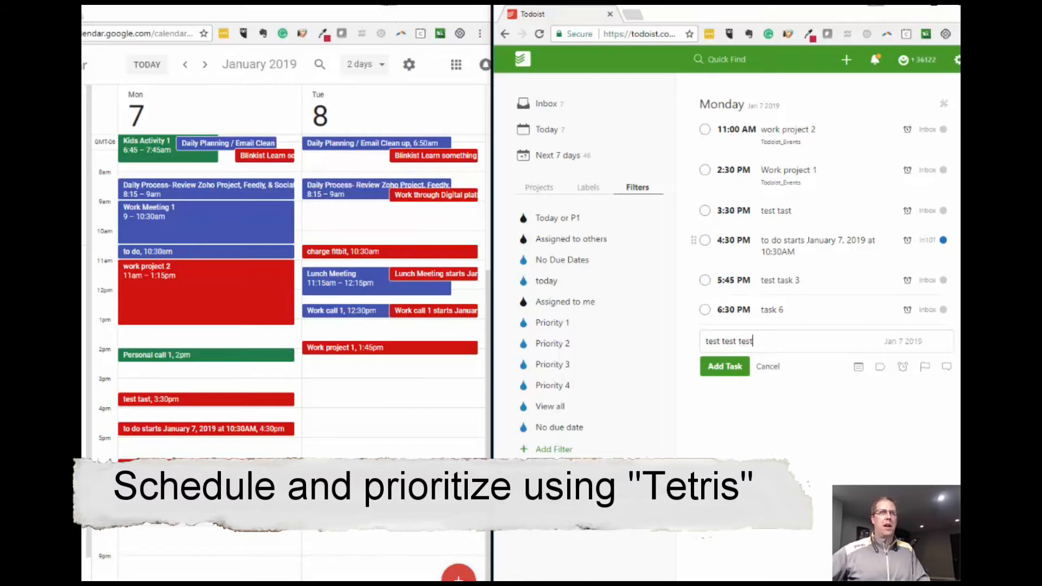
click(902, 340)
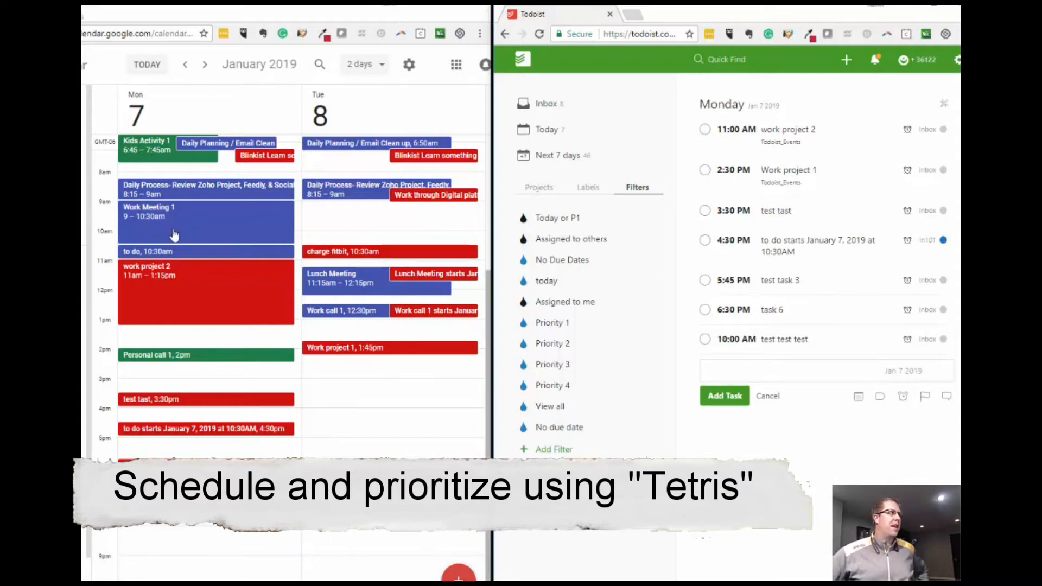
mouse_move(243, 234)
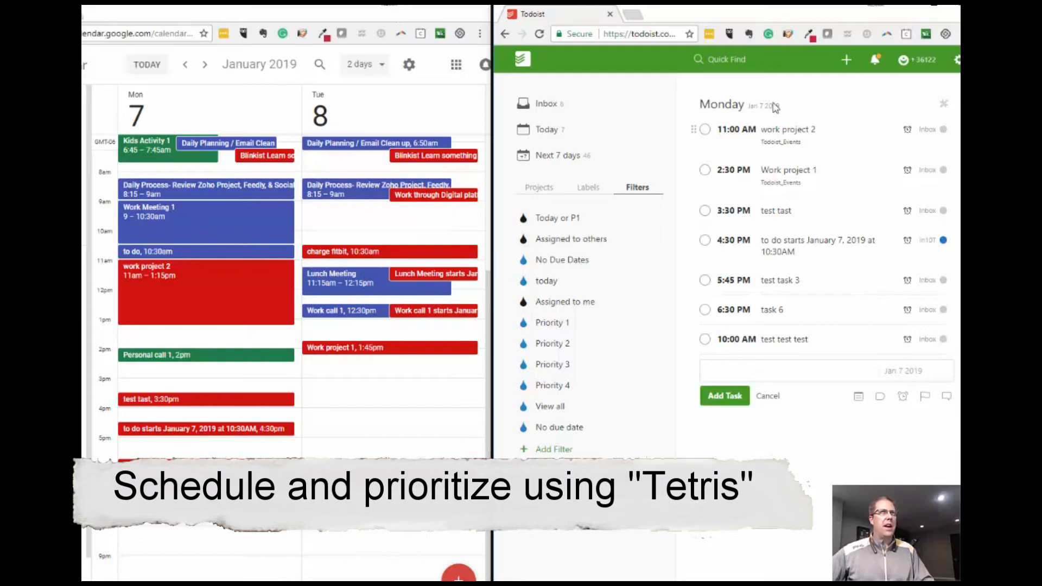
Reschedule work project 2 to 11:45 AM.
click(788, 130)
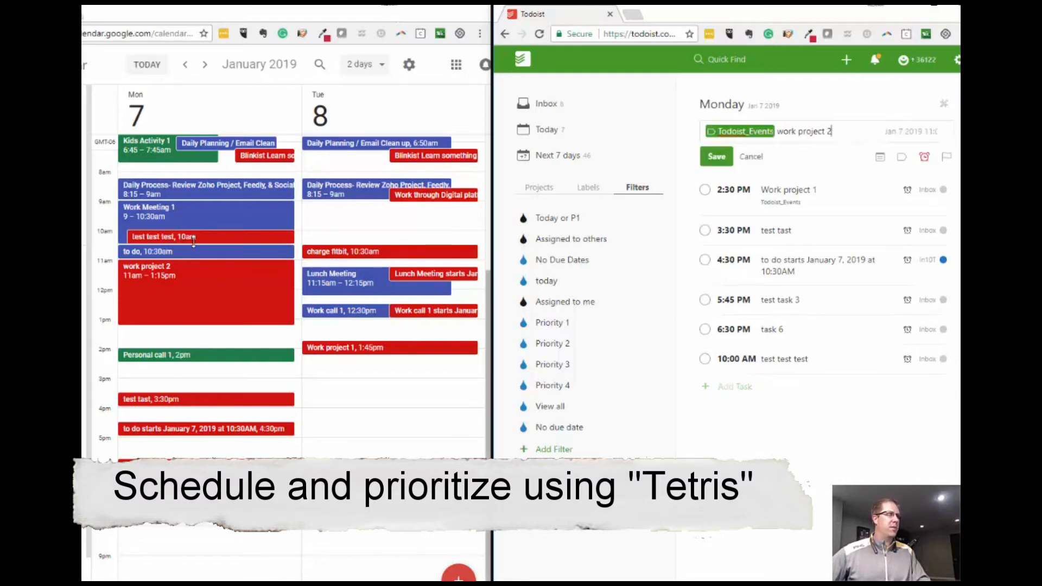
click(715, 156)
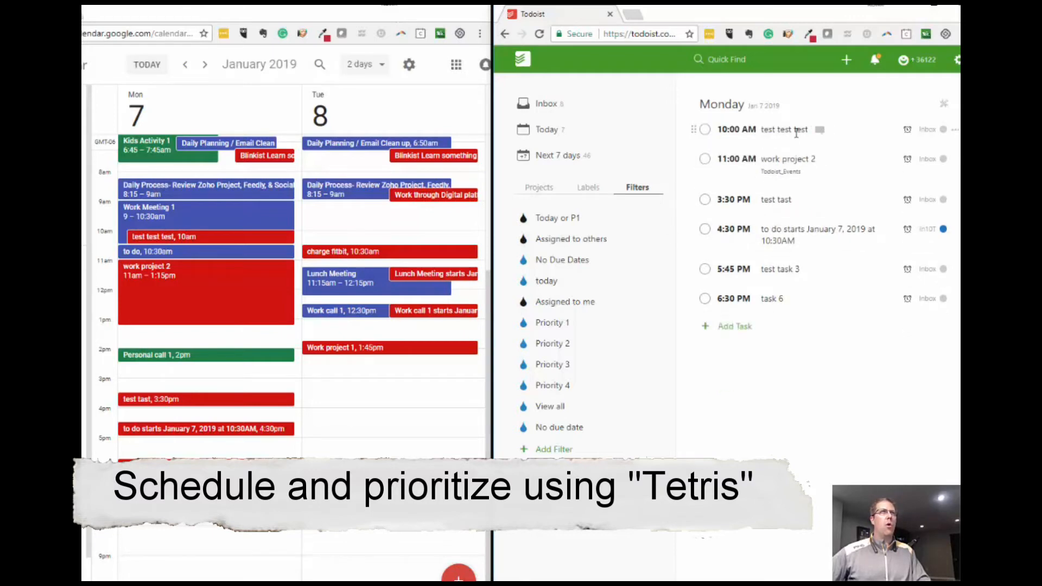
click(788, 158)
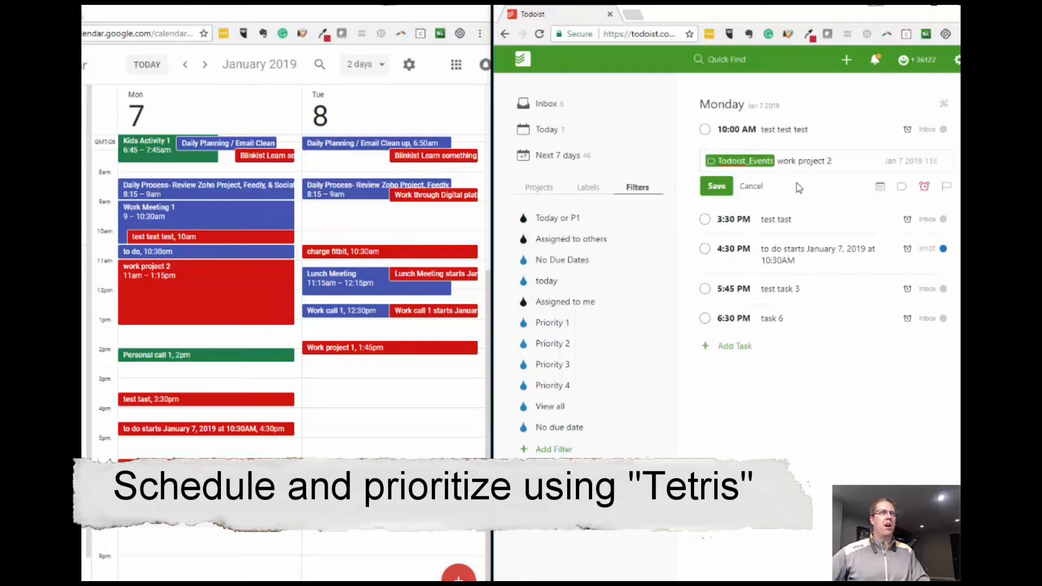
click(716, 186)
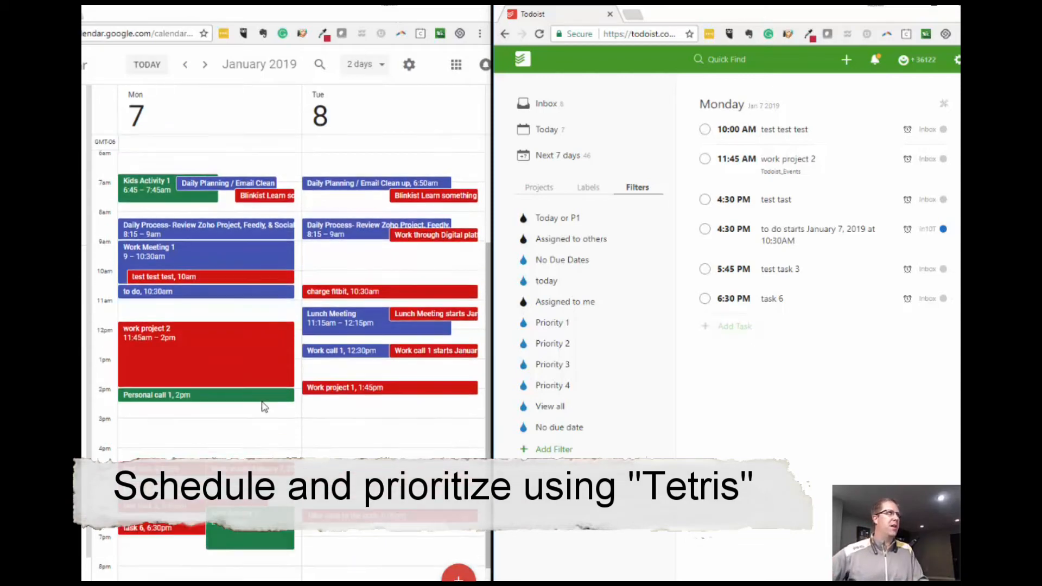
Scroll the Monday day view down to the afternoon task blocks.
scroll(down, 3)
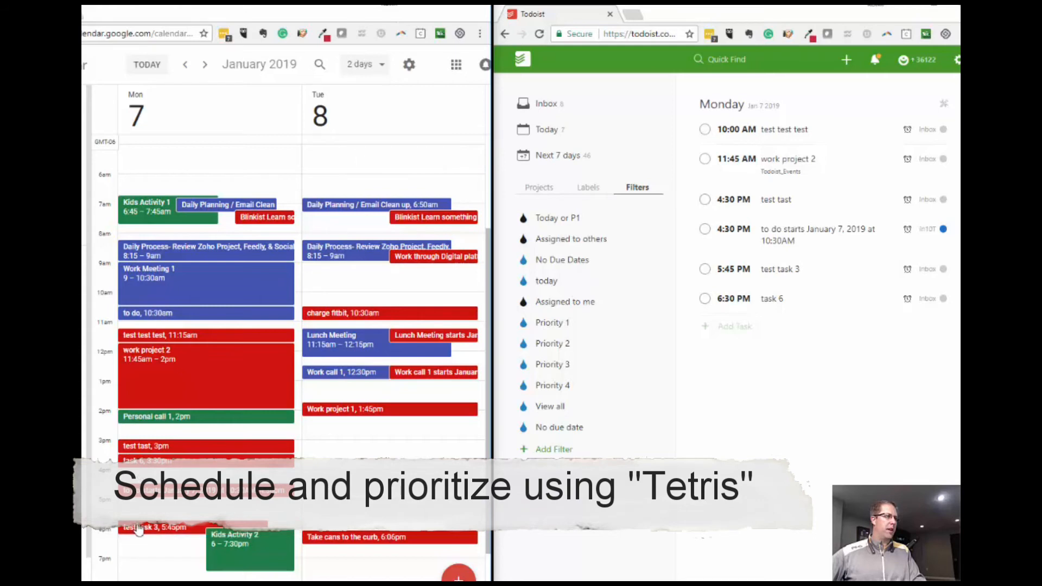
mouse_move(693, 174)
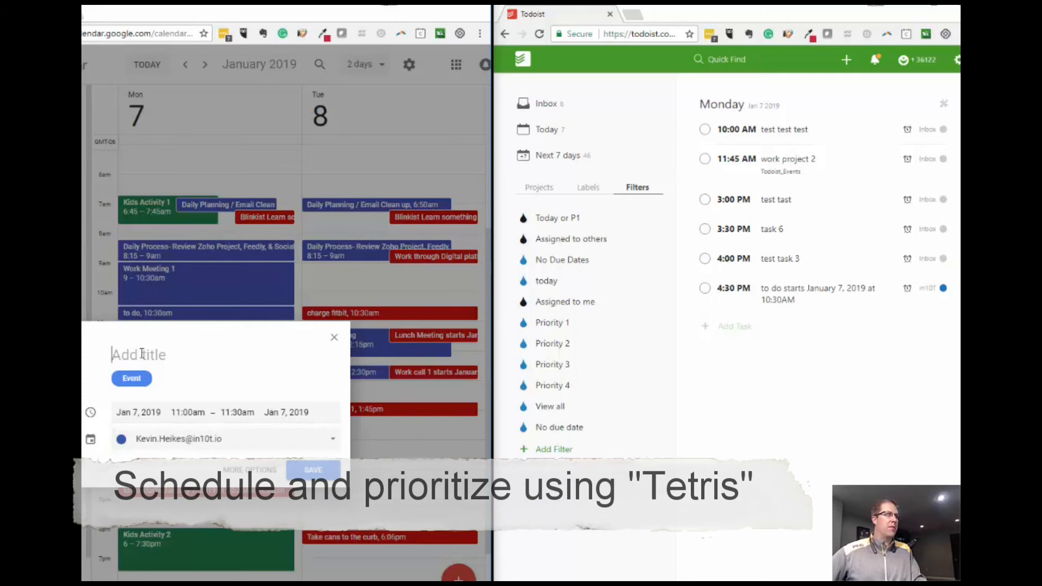
Save a Monday 11am event titled 'do something', correcting the title typo.
text(d)
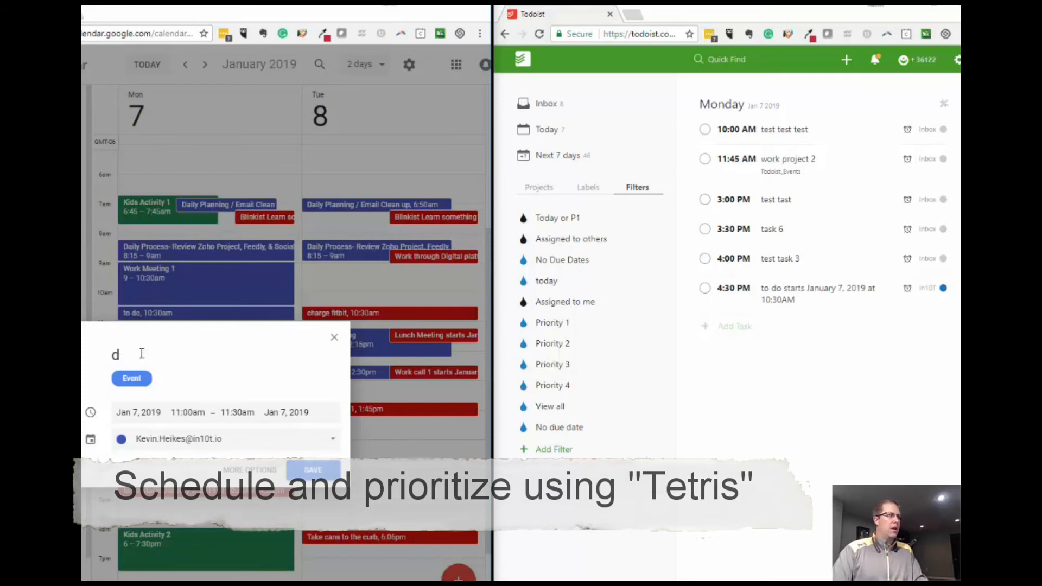
text(o somthings)
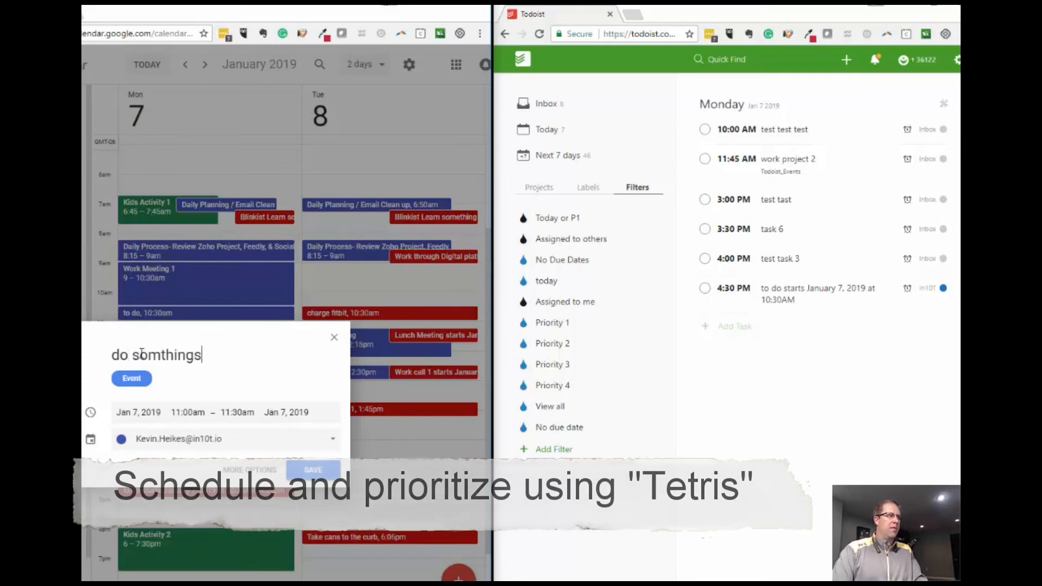
key(BackSpace)
text(e)
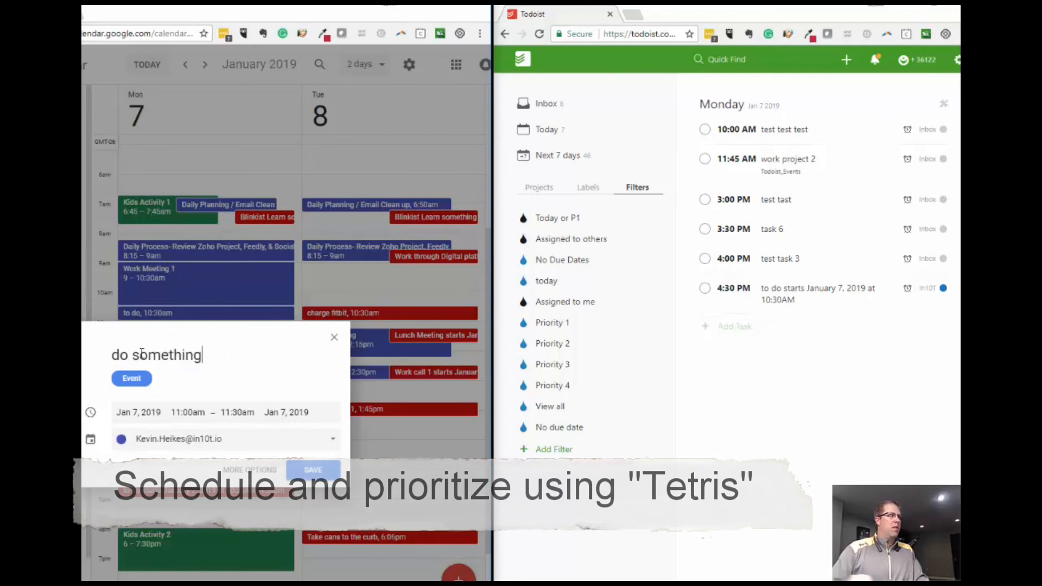
click(312, 470)
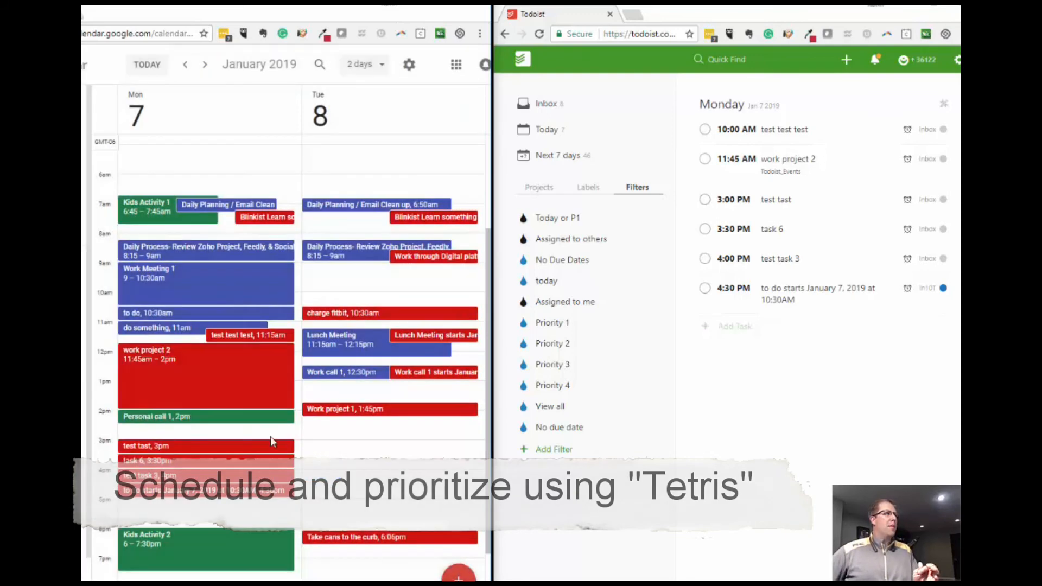
mouse_move(150, 332)
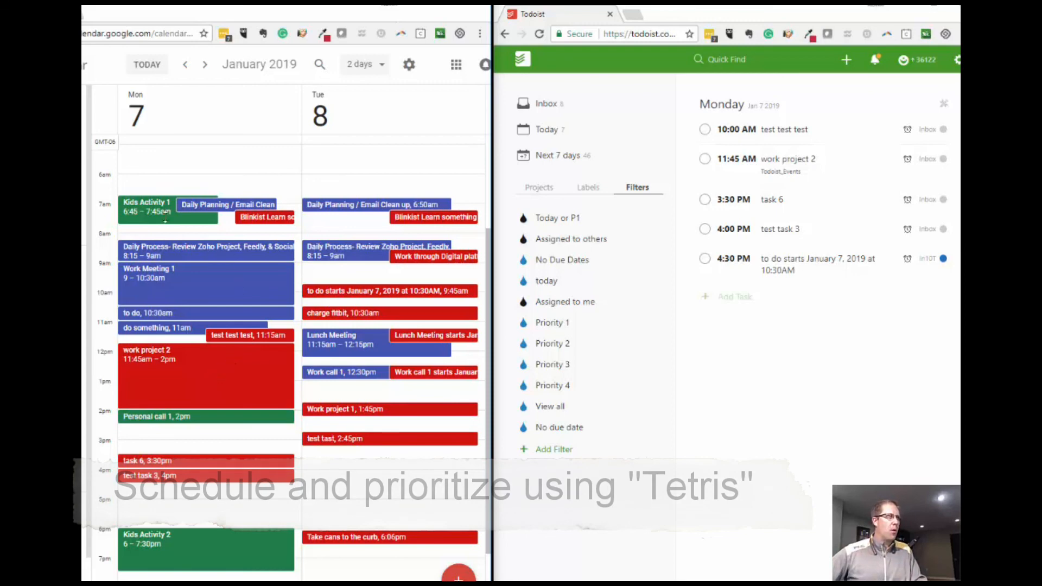
mouse_move(253, 219)
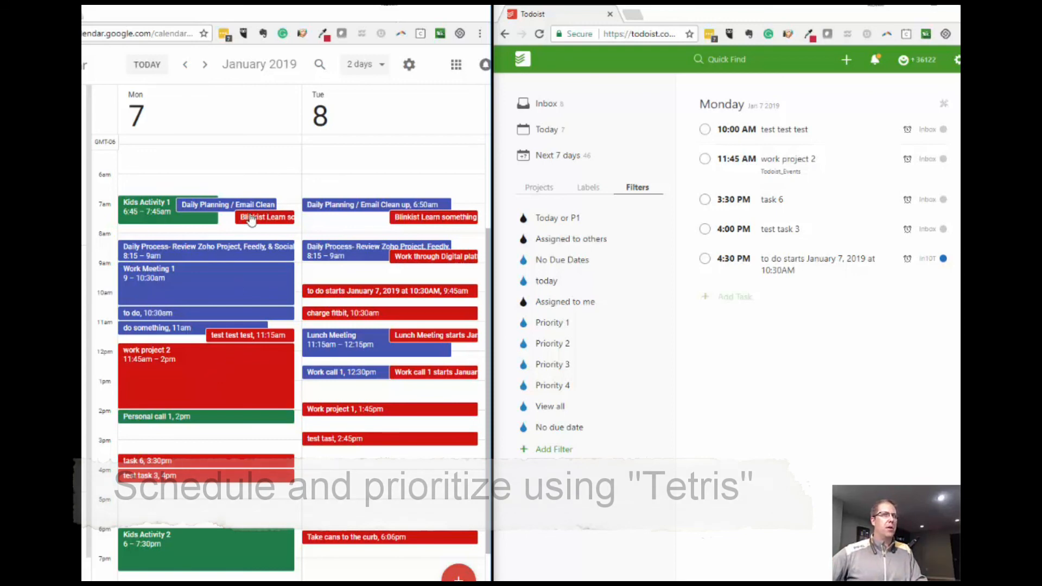